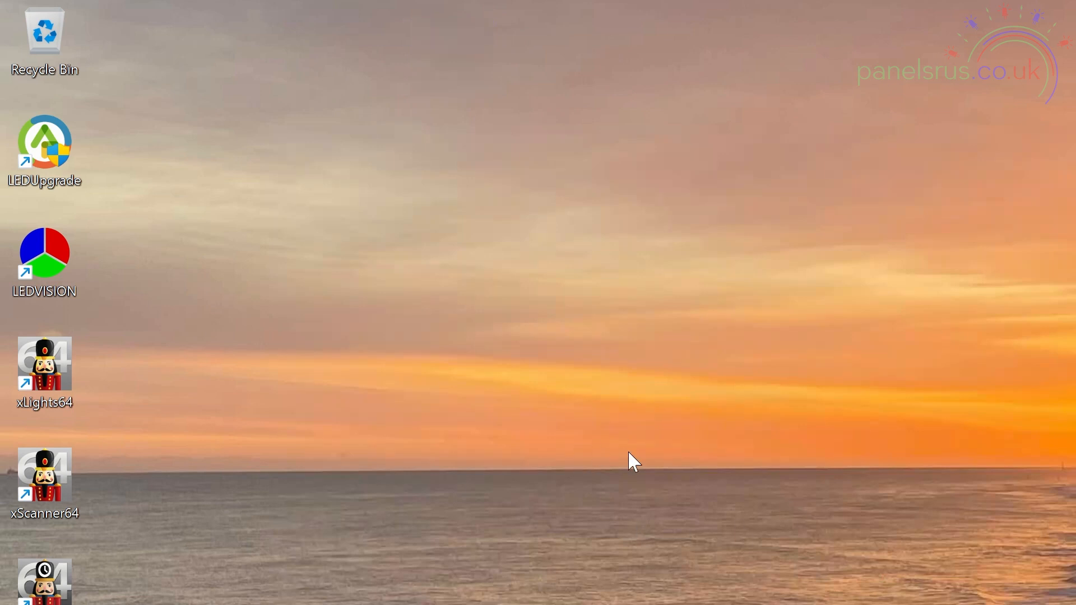
mouse_move(48, 148)
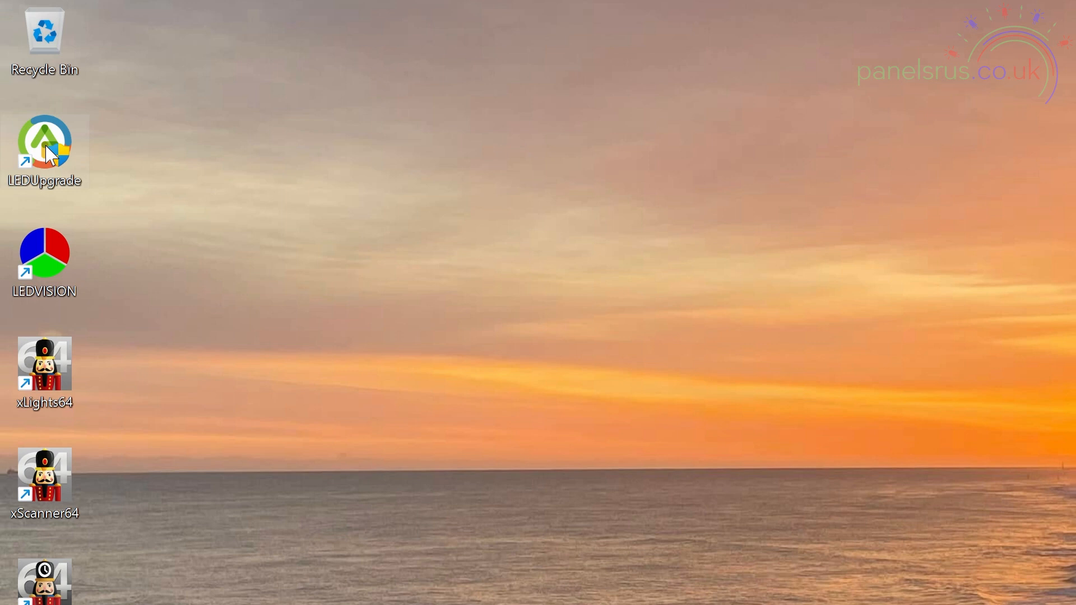
Launch LEDUpgrade 4.0 from its Windows desktop shortcut
right_click(44, 146)
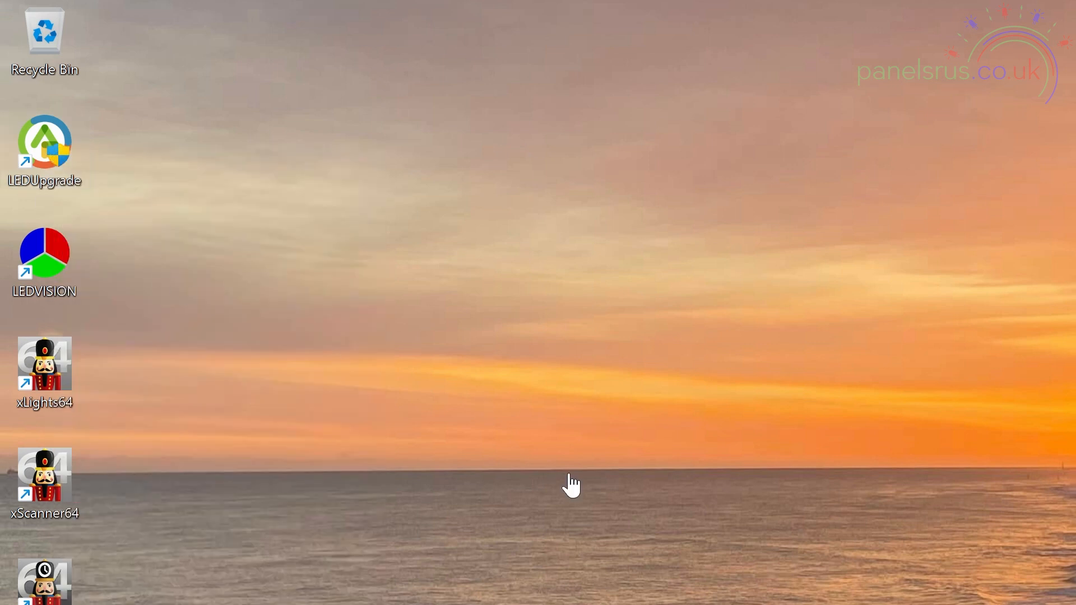
double_click(45, 148)
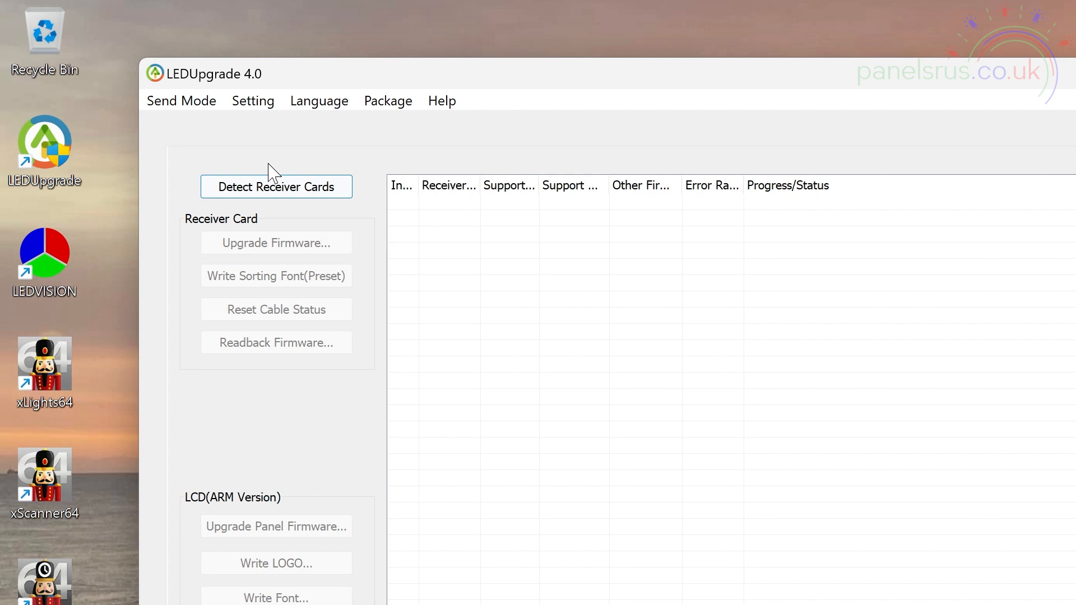
Check the Send Mode menu confirms Net Card Mode is active
click(182, 100)
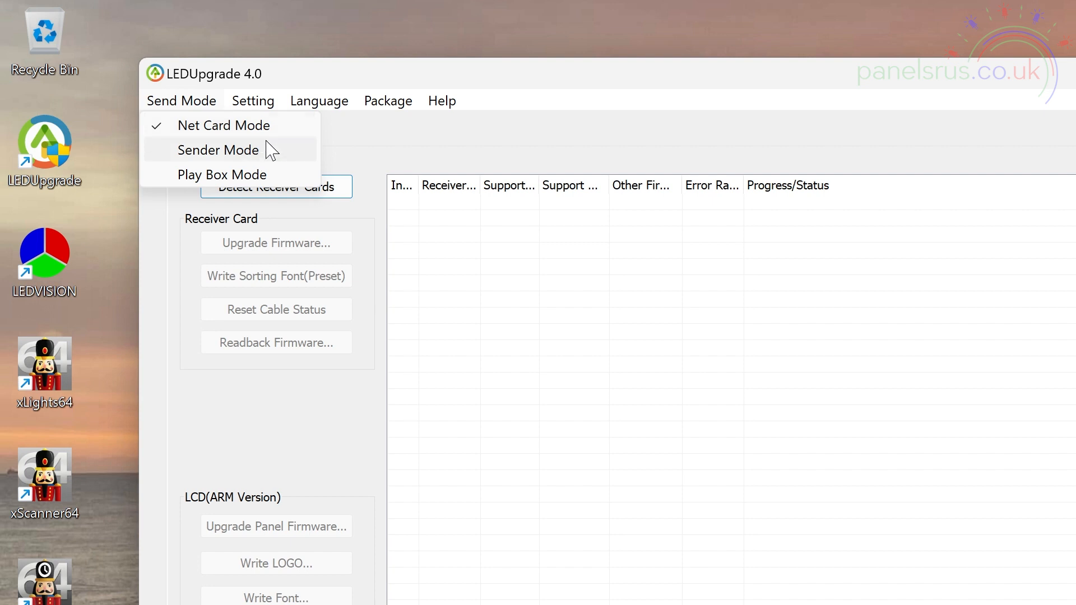
mouse_move(224, 124)
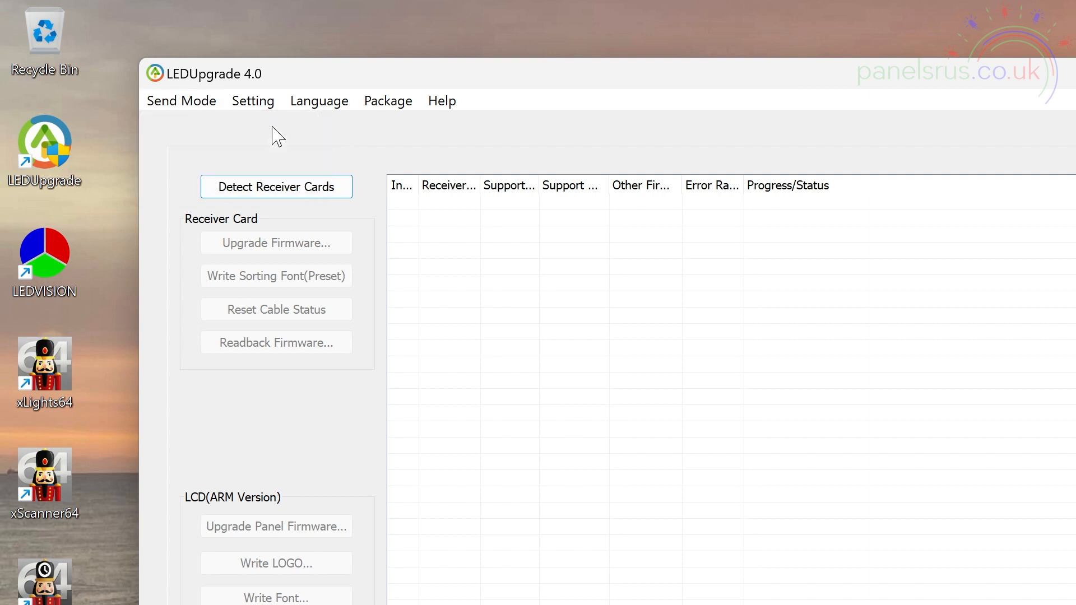
mouse_move(277, 187)
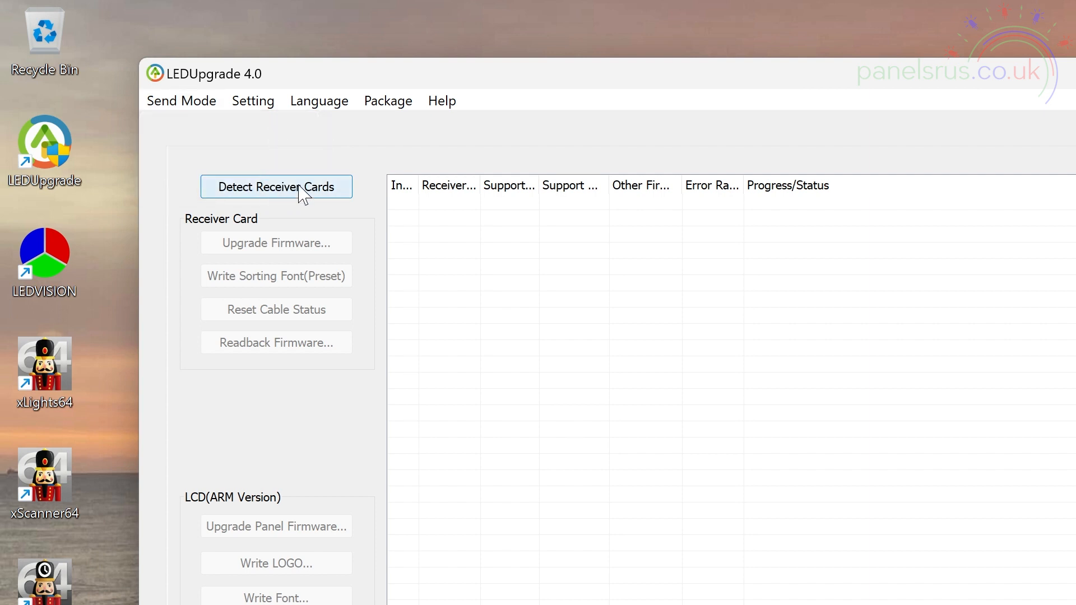
Detect receiver card 1 (5A 13.39, V8.0) and tick it for upgrading
click(275, 187)
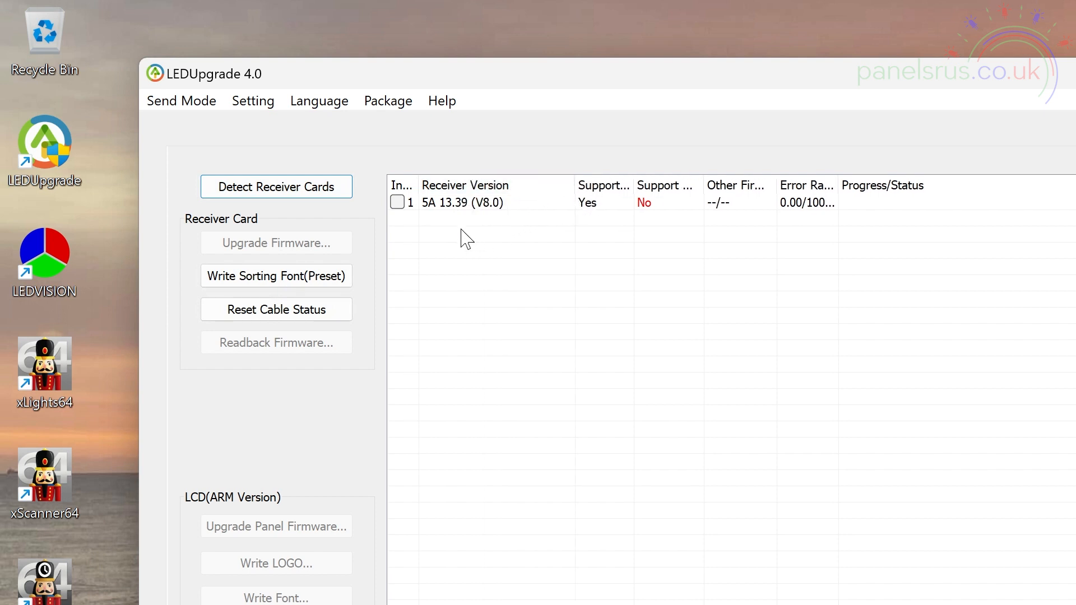
mouse_move(447, 225)
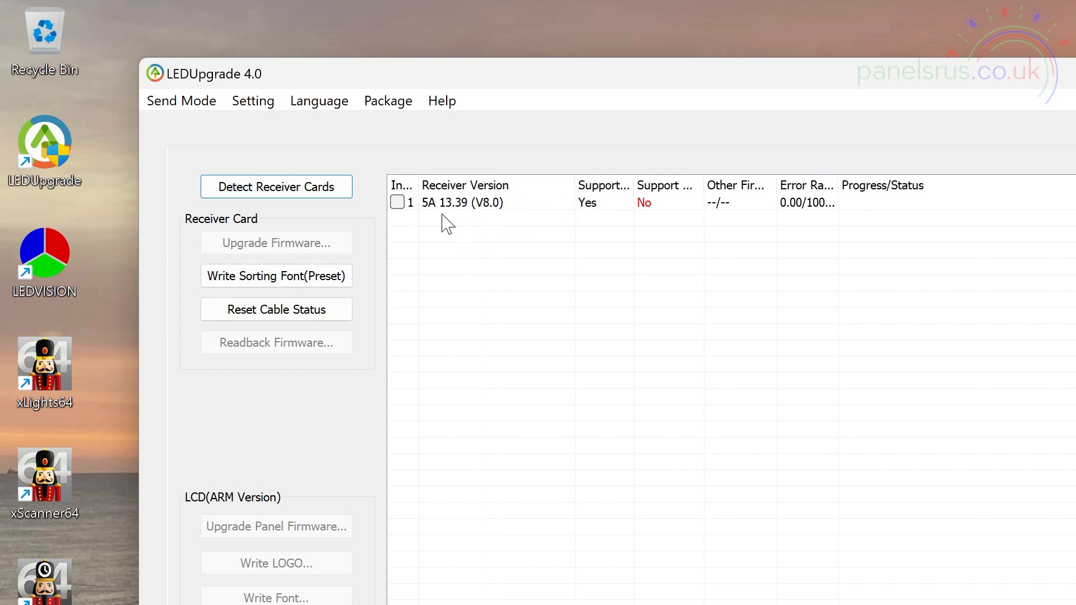
mouse_move(459, 227)
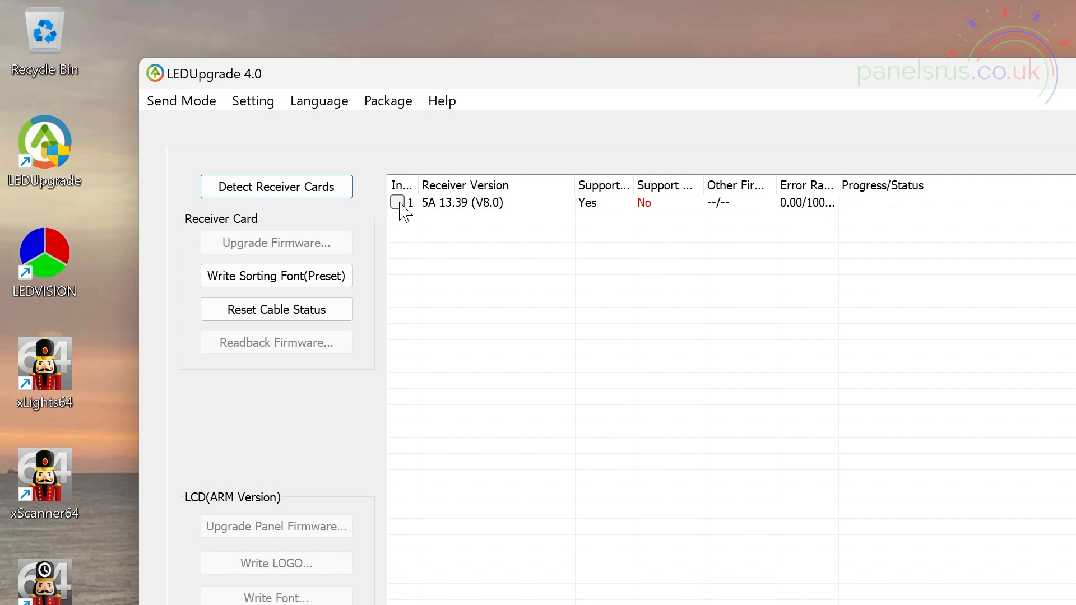
click(397, 201)
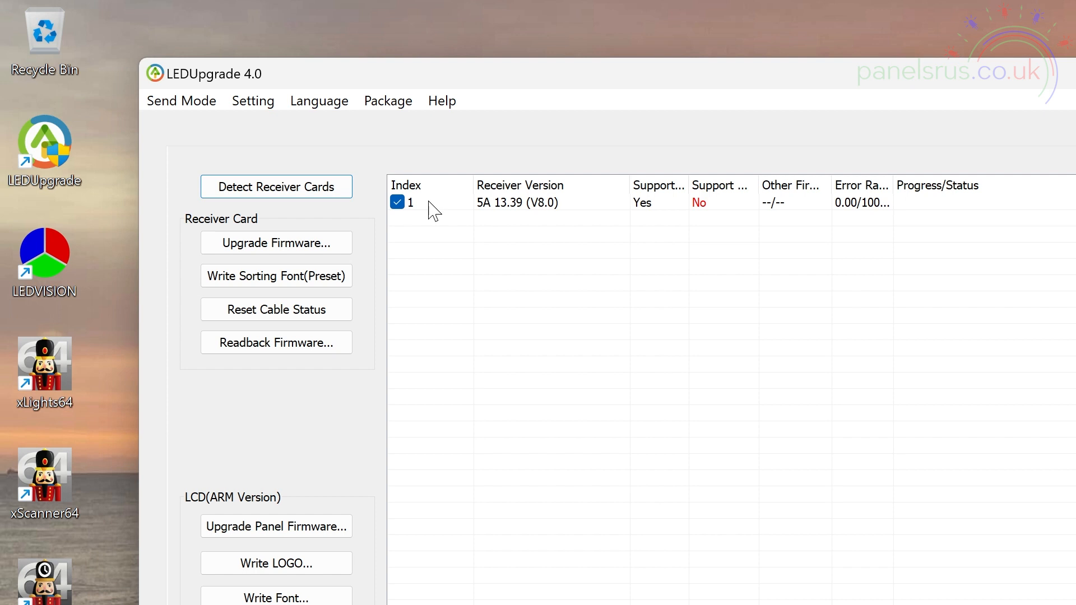
mouse_move(381, 245)
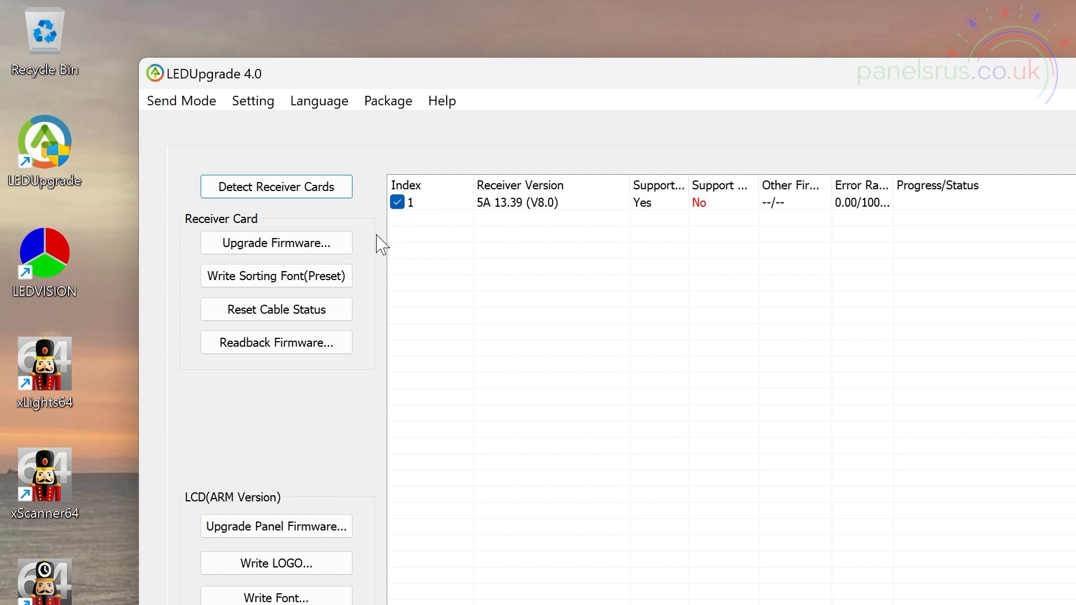
mouse_move(304, 255)
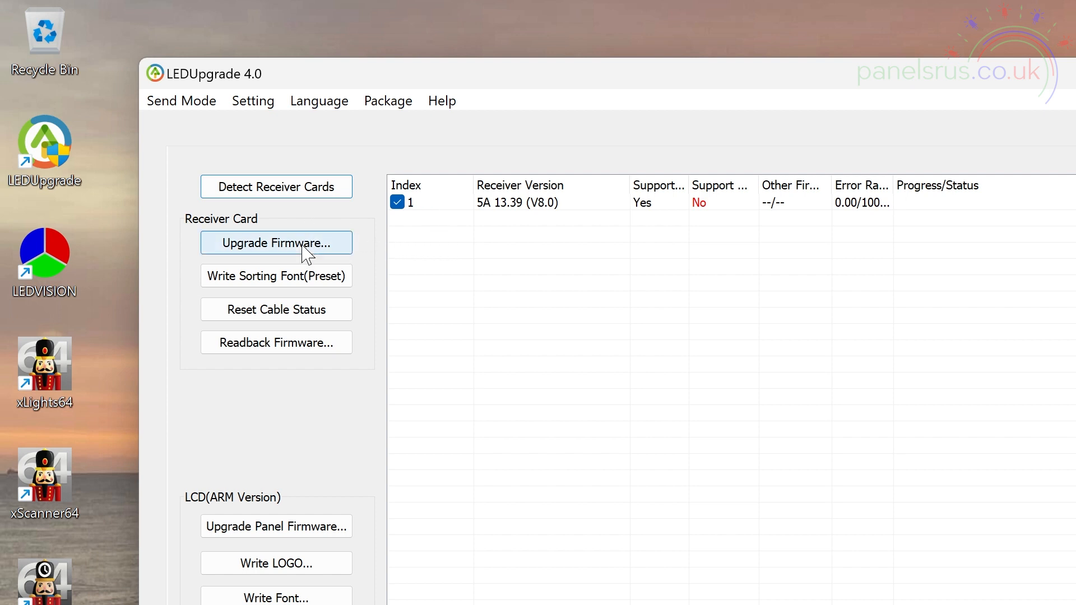
Write the preset normal-11.09 firmware to receiver card 1
click(276, 242)
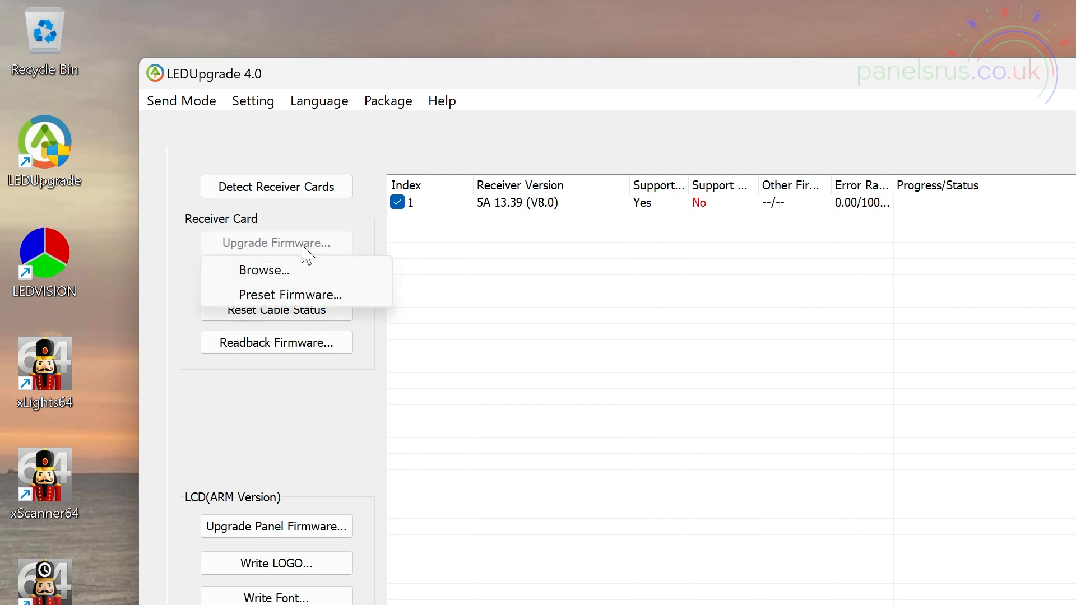
mouse_move(288, 295)
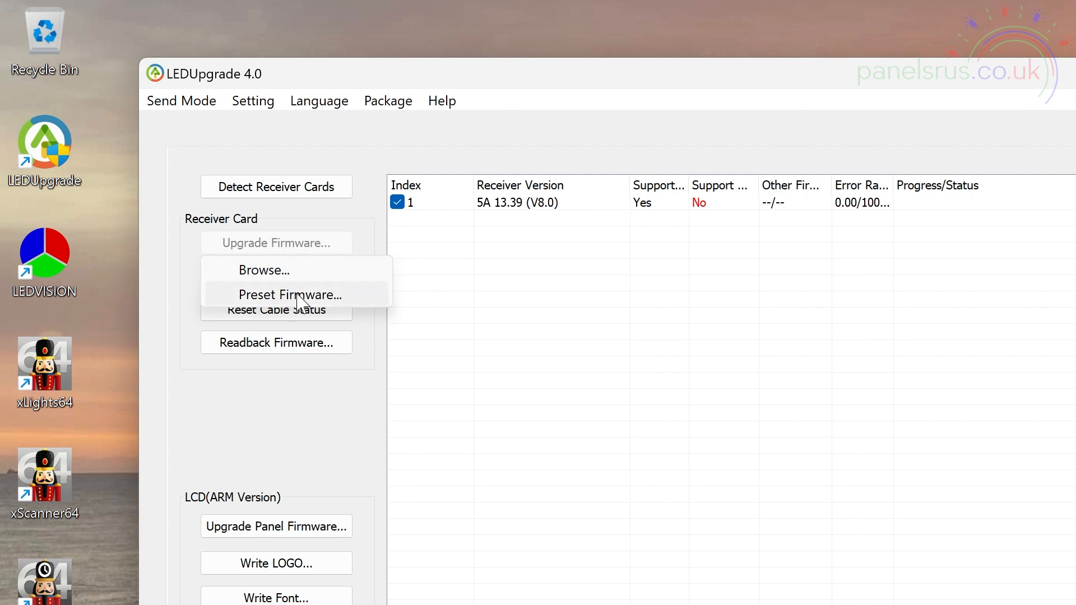
click(289, 295)
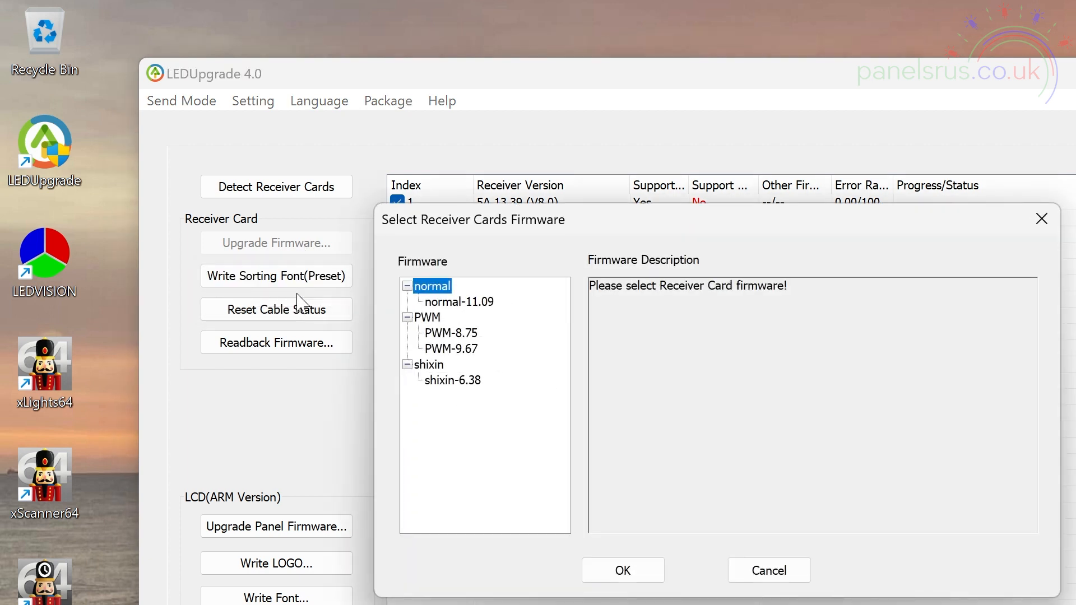
mouse_move(466, 323)
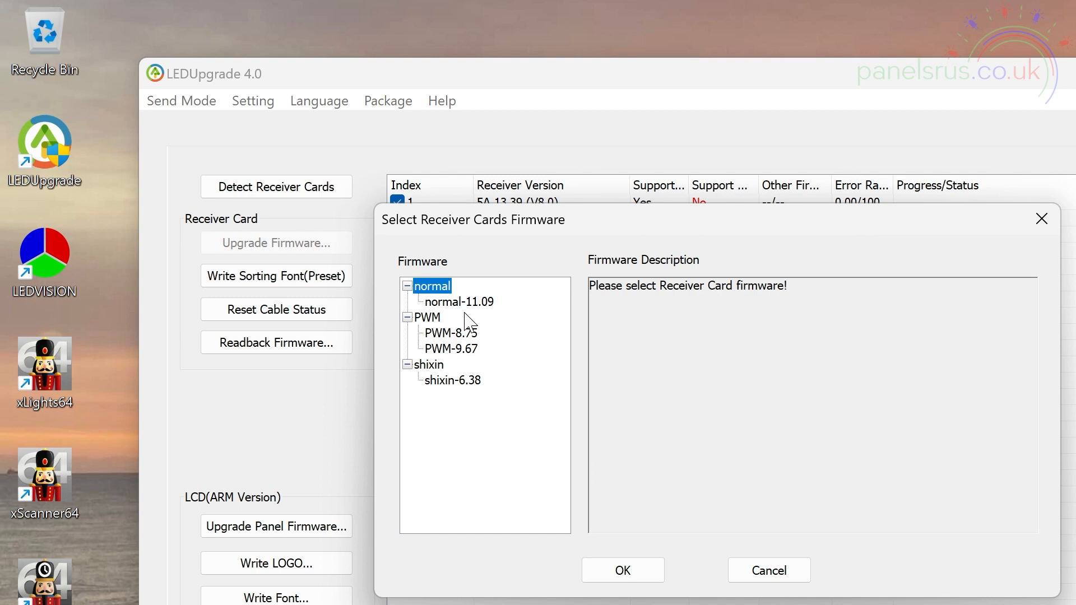
click(458, 302)
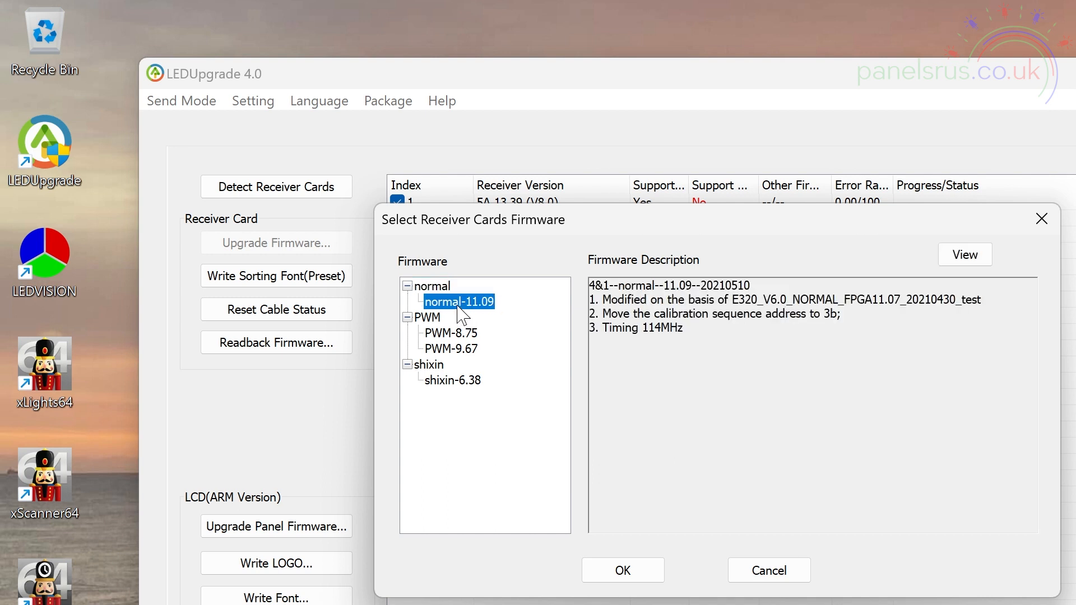
mouse_move(482, 317)
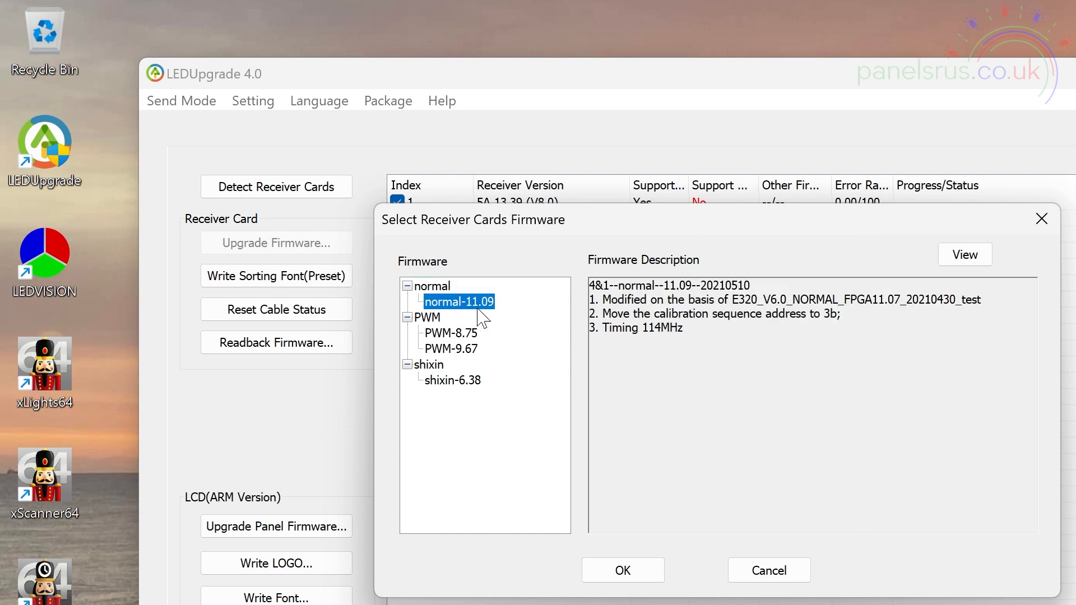
mouse_move(517, 343)
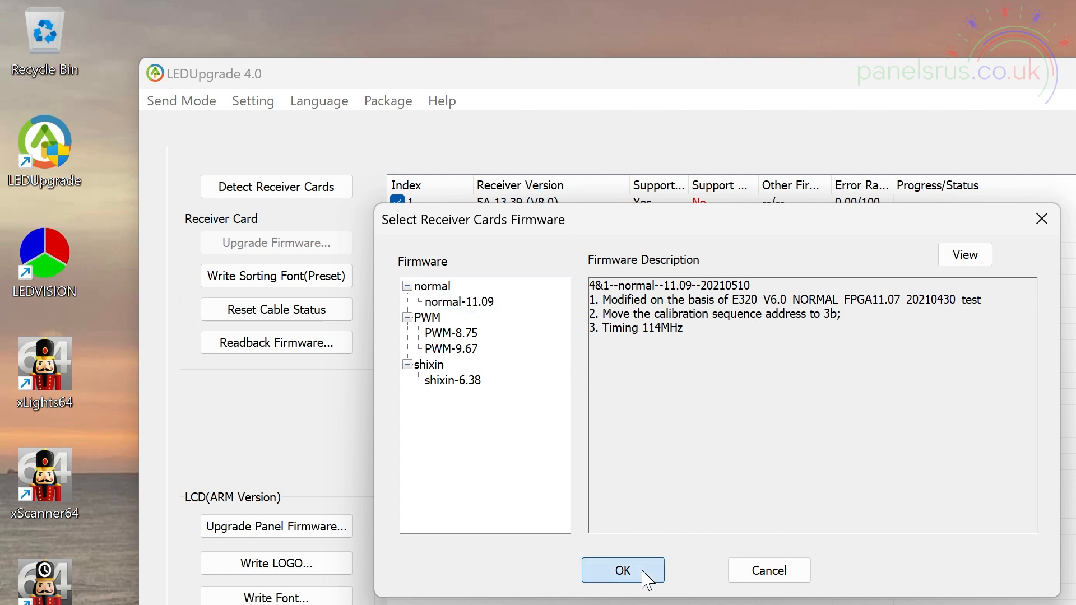
click(622, 571)
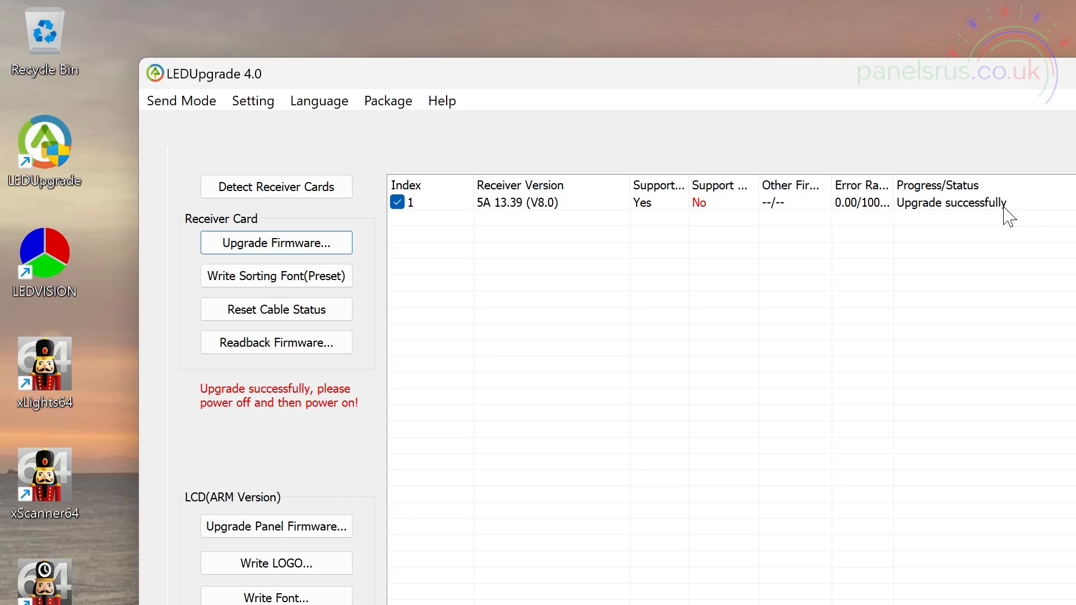
mouse_move(261, 420)
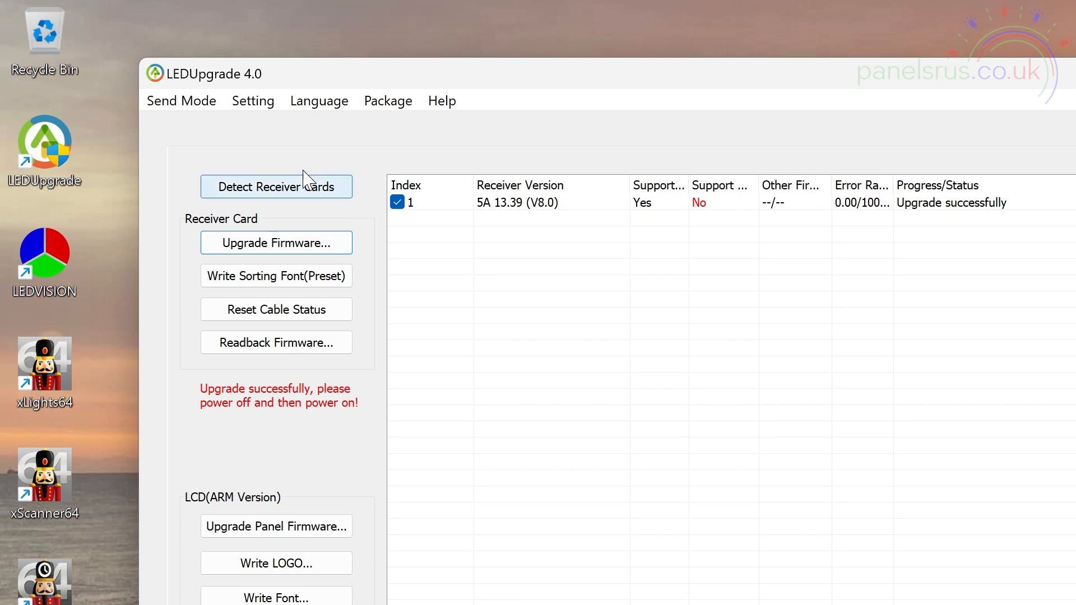
Re-detect the receiver cards to verify card 1 now reports 5A 11.09
click(275, 187)
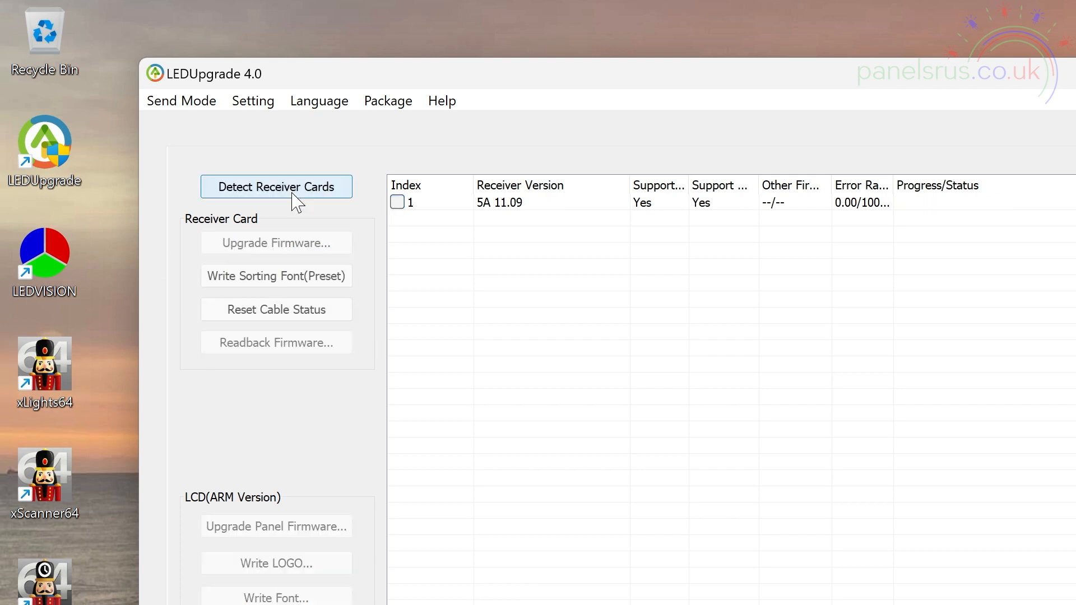
click(275, 186)
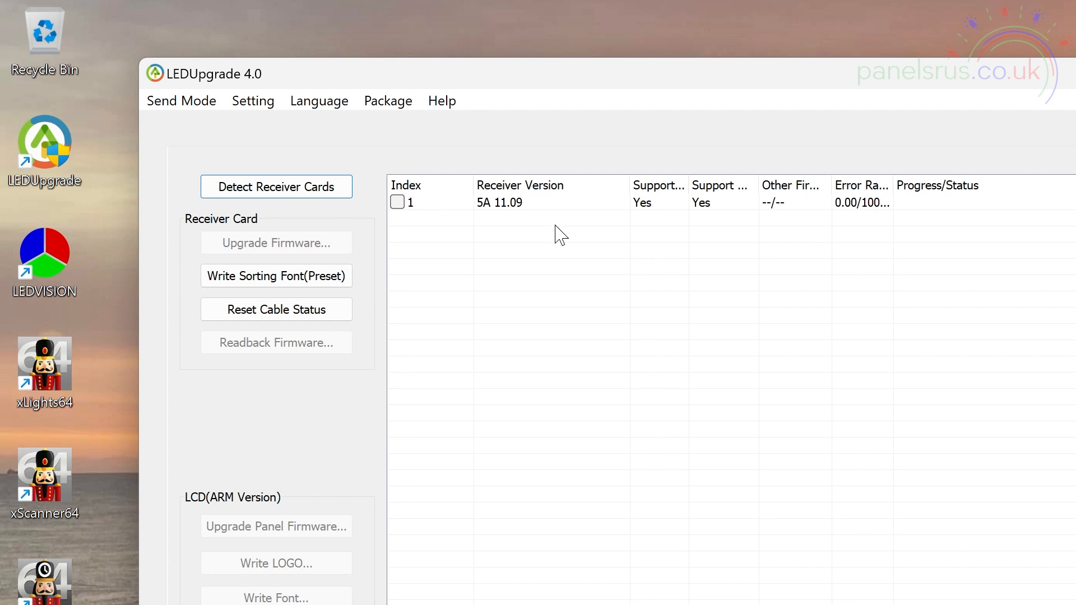
mouse_move(490, 228)
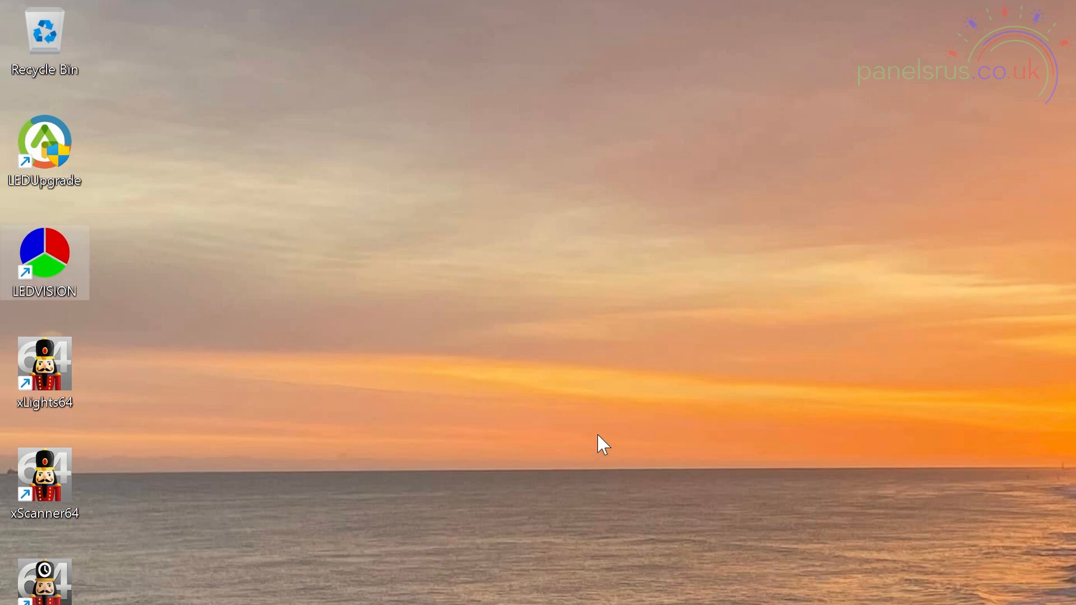
Launch LEDVISION 8.6 showing the LED1 display in its list
double_click(44, 262)
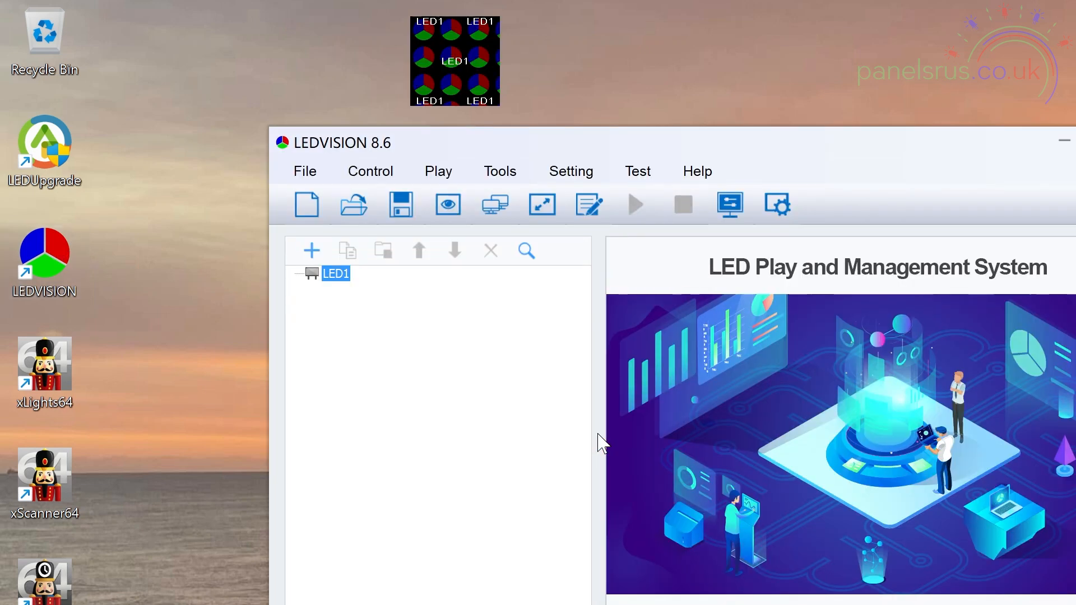